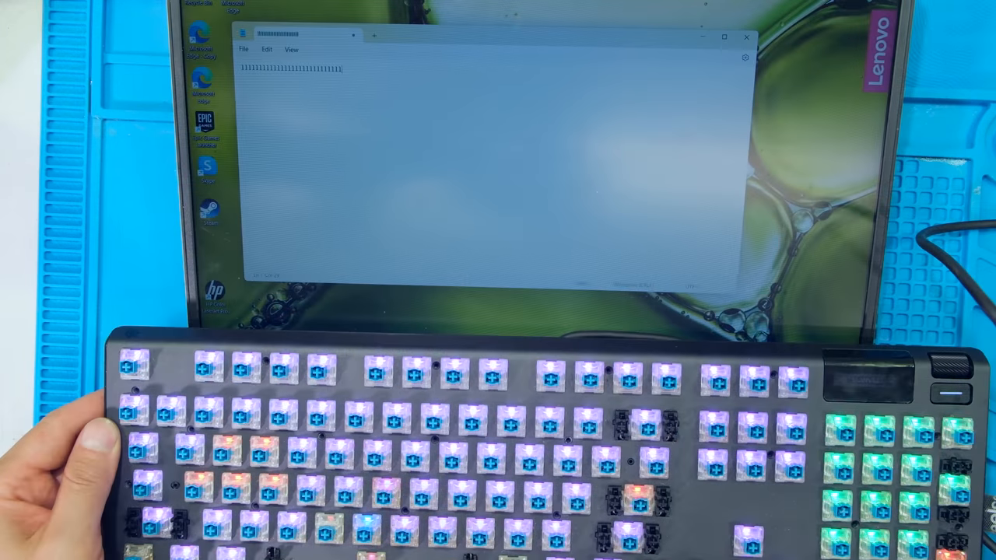
text(qwe)
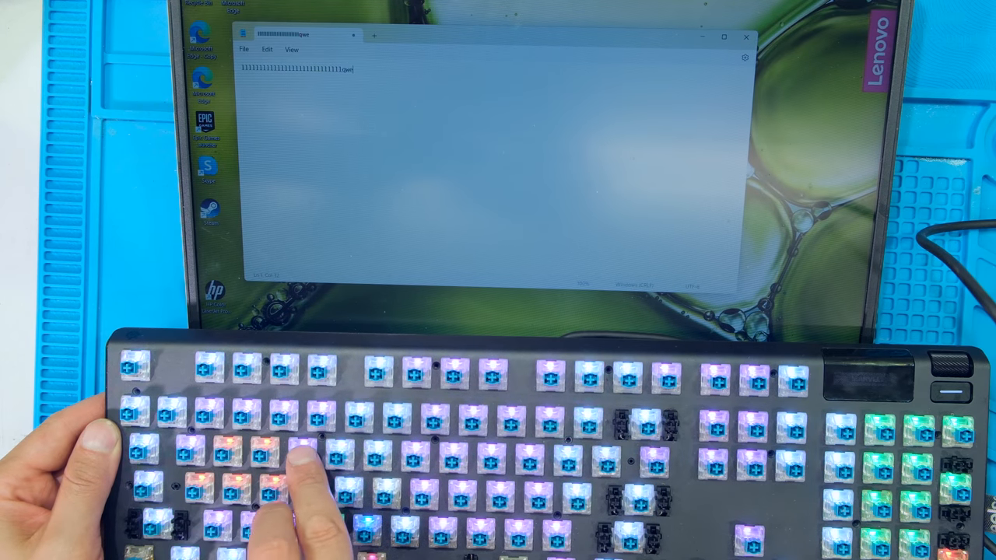
text(rtyuio)
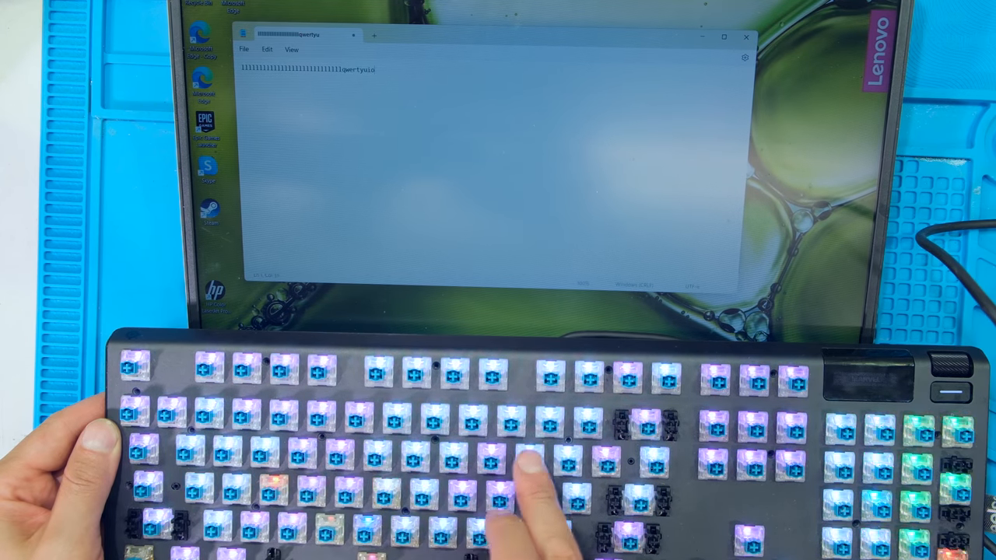
text(p[';lkjh)
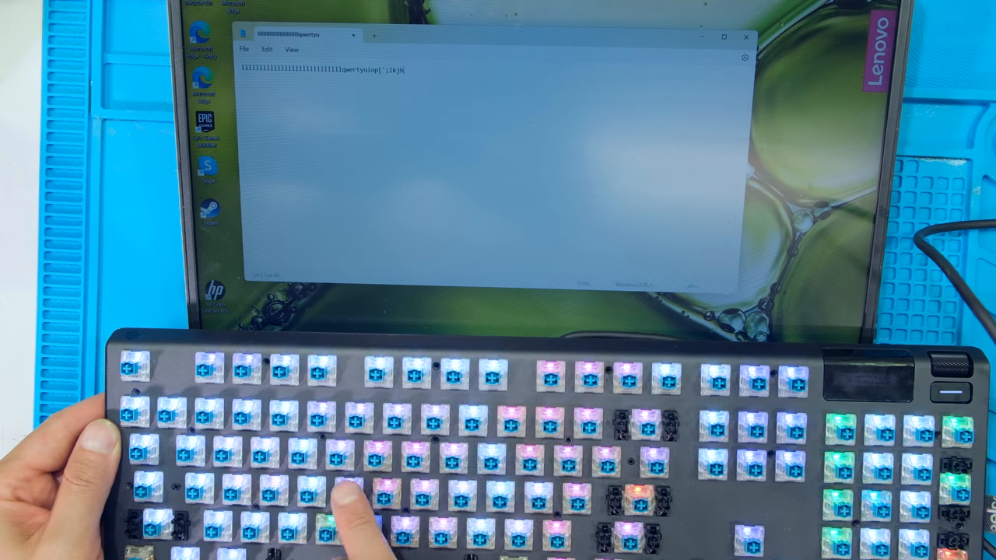
text(gfdsazx    b b)
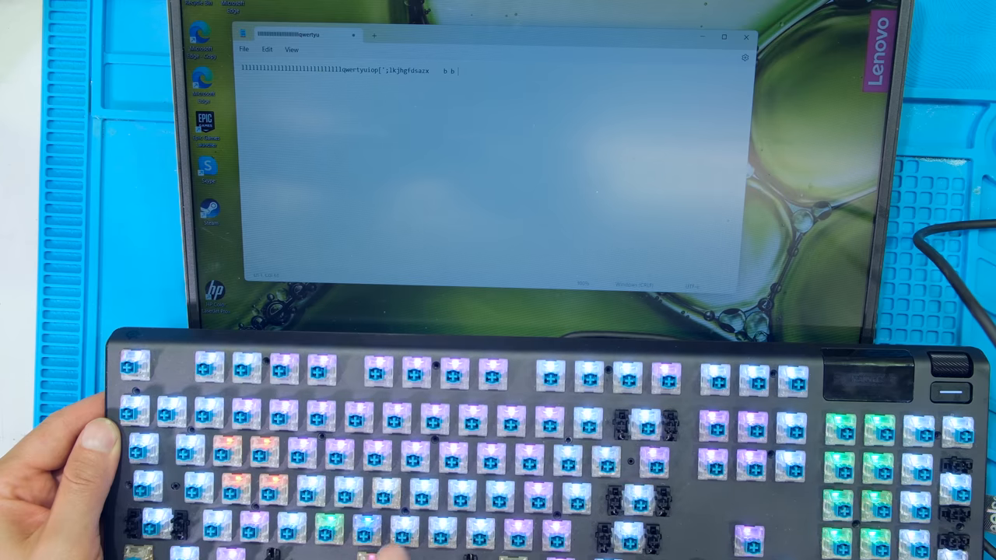
text(n)
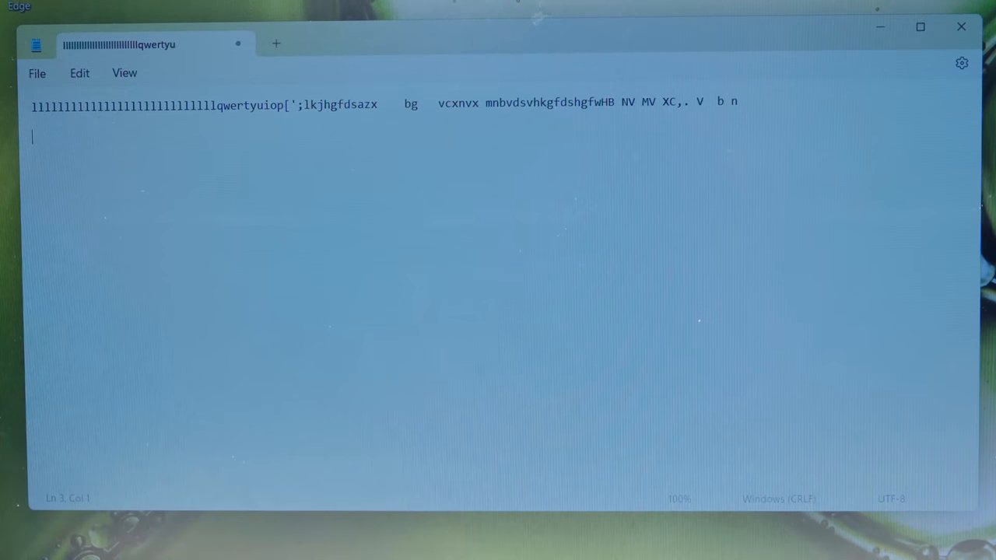
text(1234567890-=QWE)
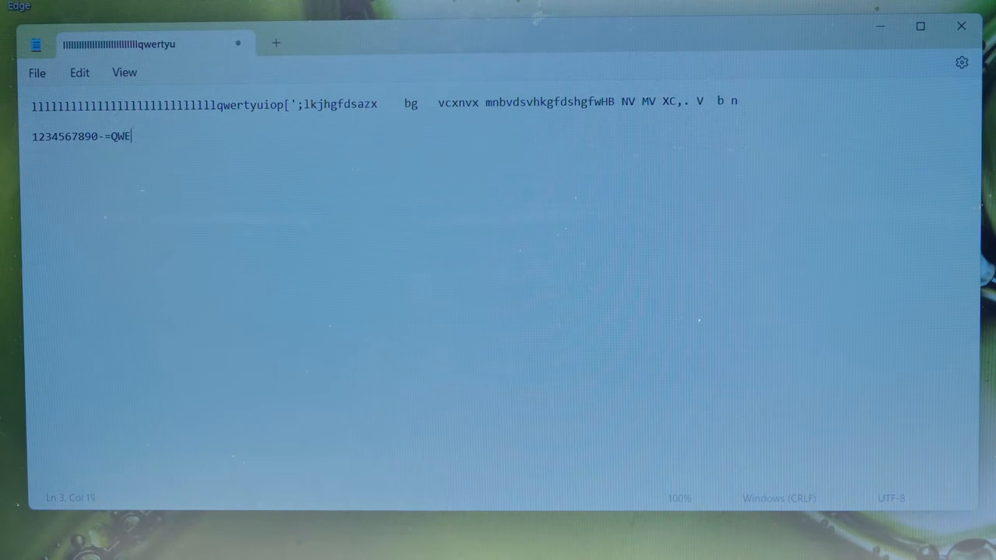
text(RTYUIOP[]\ASDFGHJKL;'ZXCVBNM)
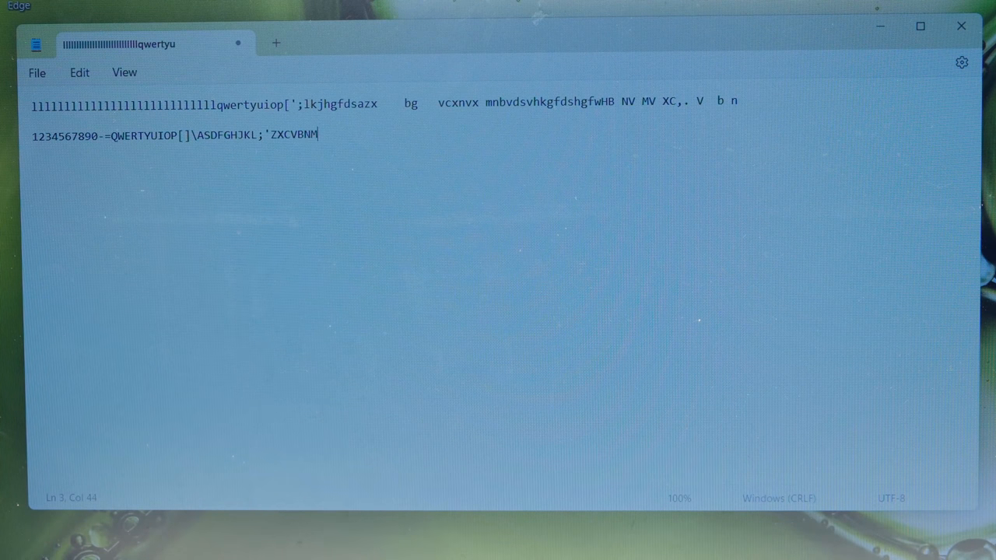